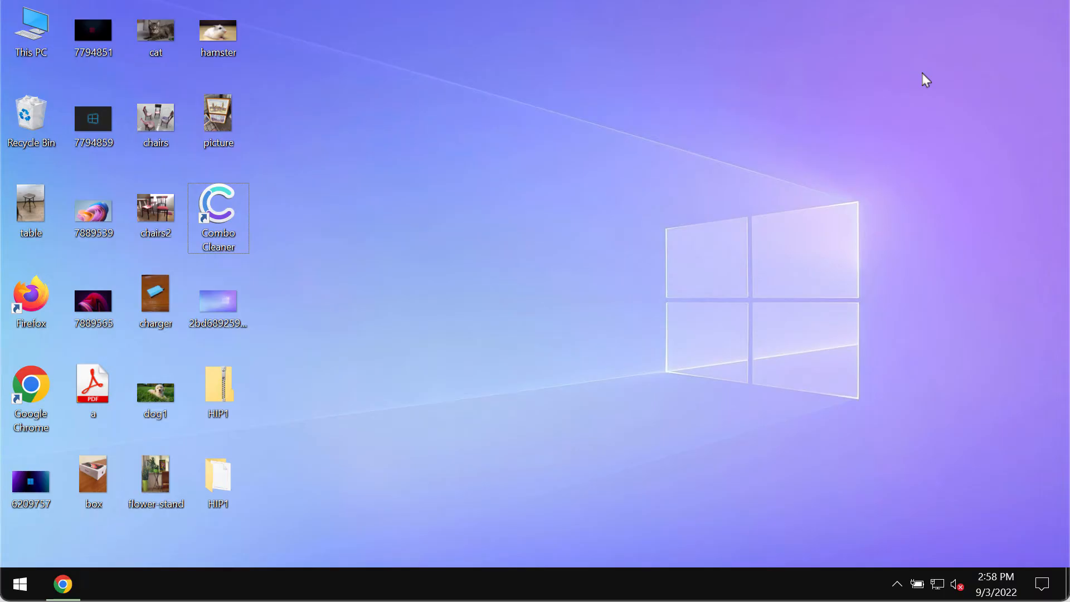
mouse_move(626, 168)
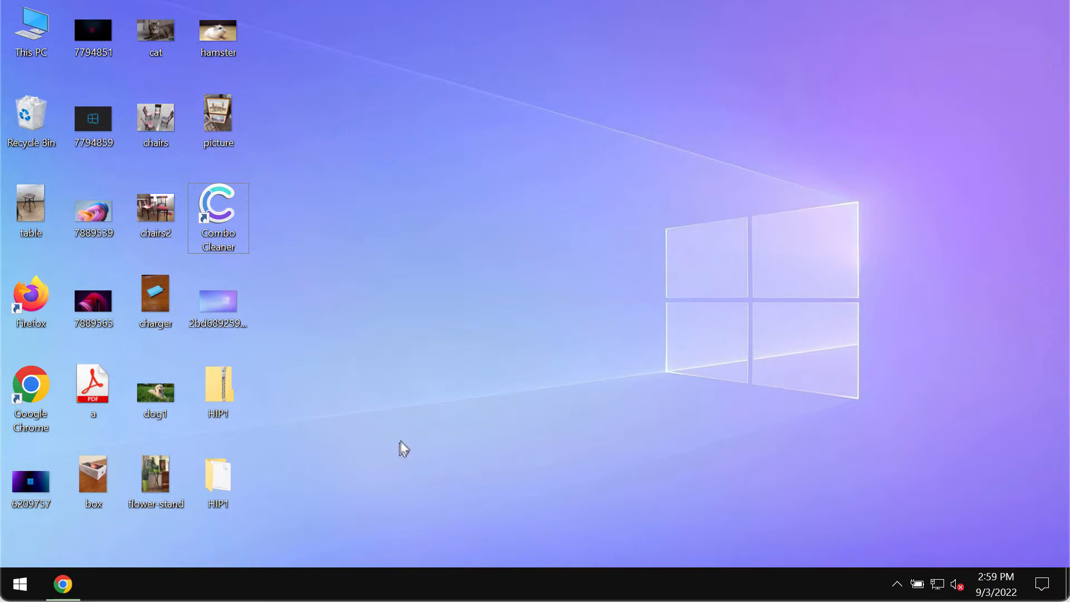
mouse_move(465, 425)
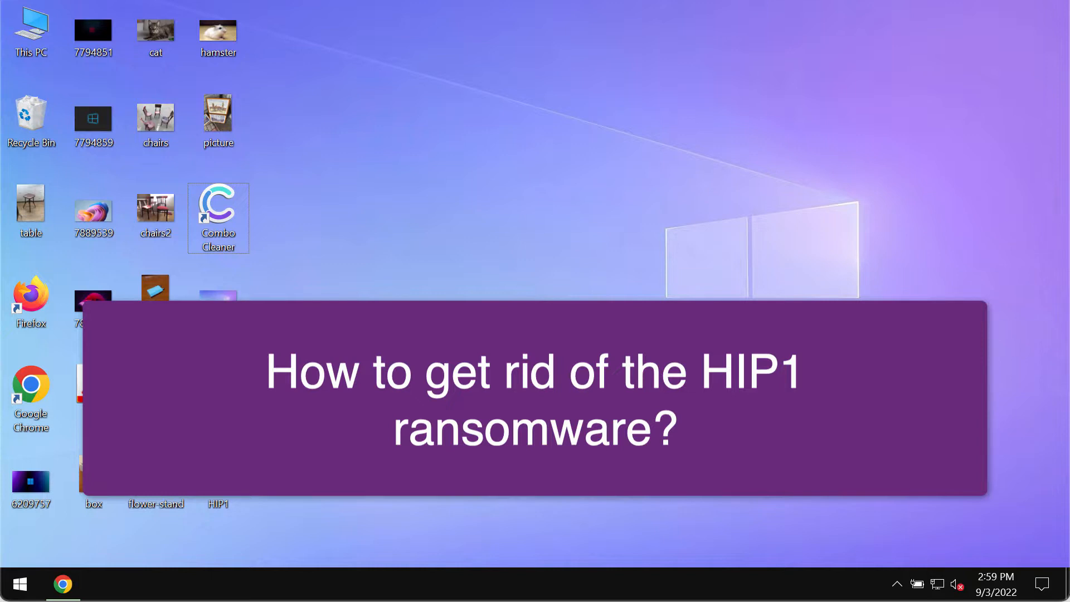
View the chairs, charger, box and table photos in the photo viewer, then close it
left_click(218, 31)
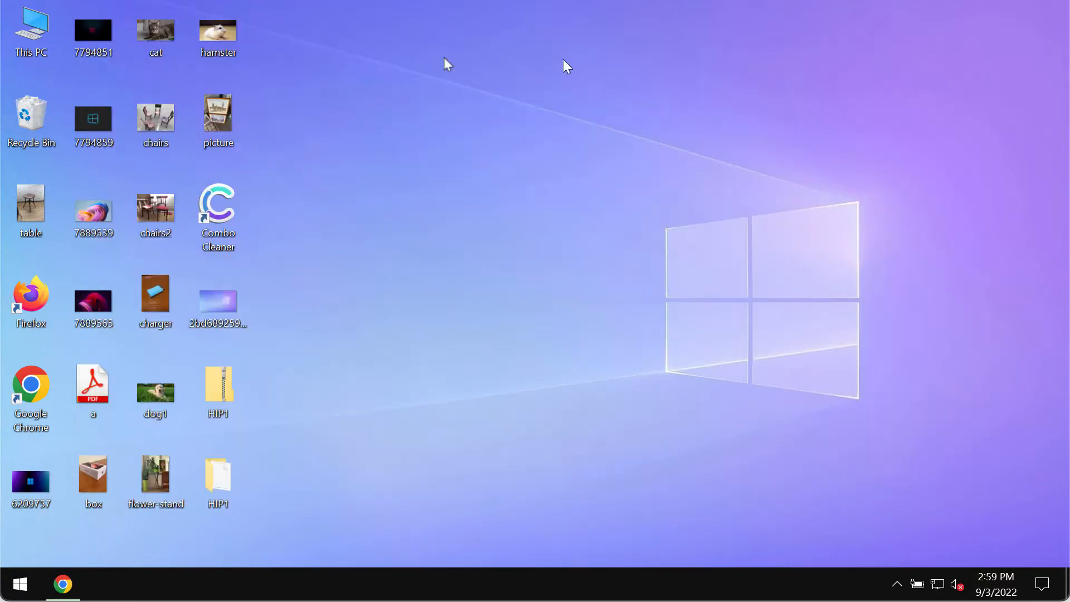
double_click(155, 116)
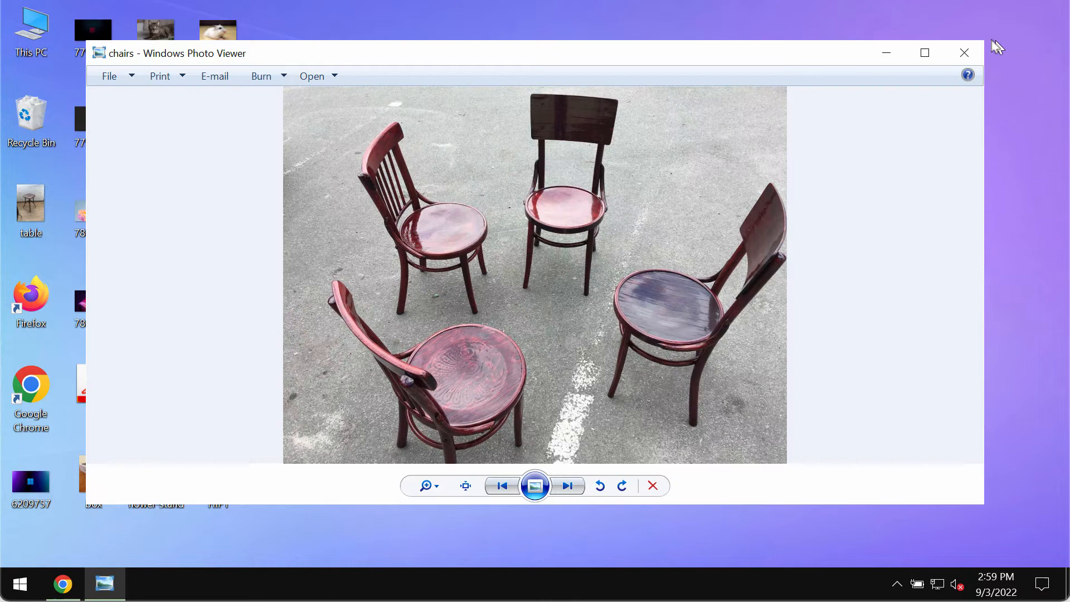
left_click(567, 486)
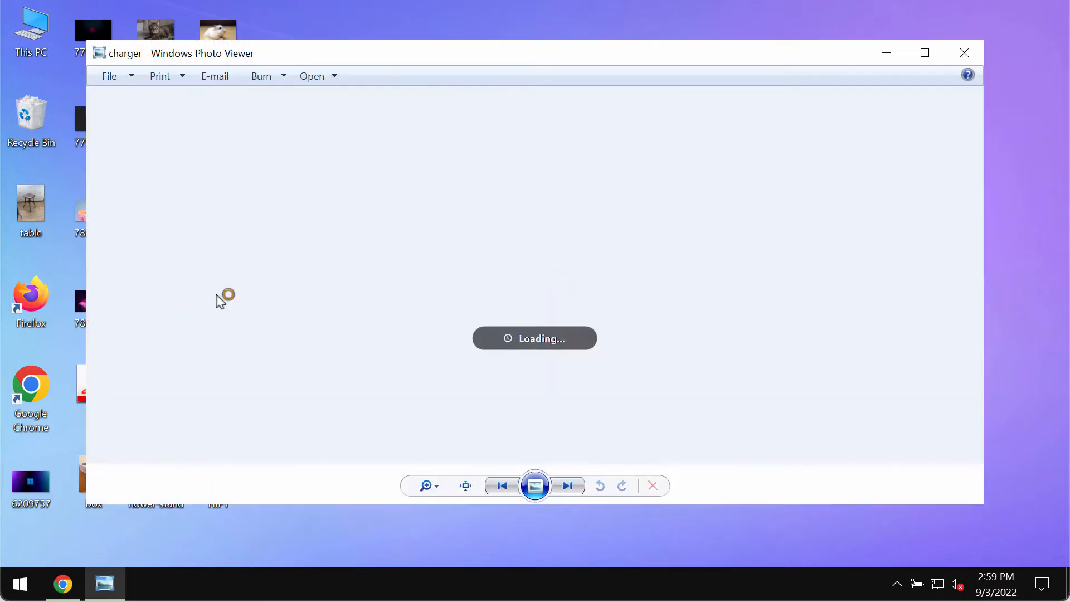
left_click(964, 52)
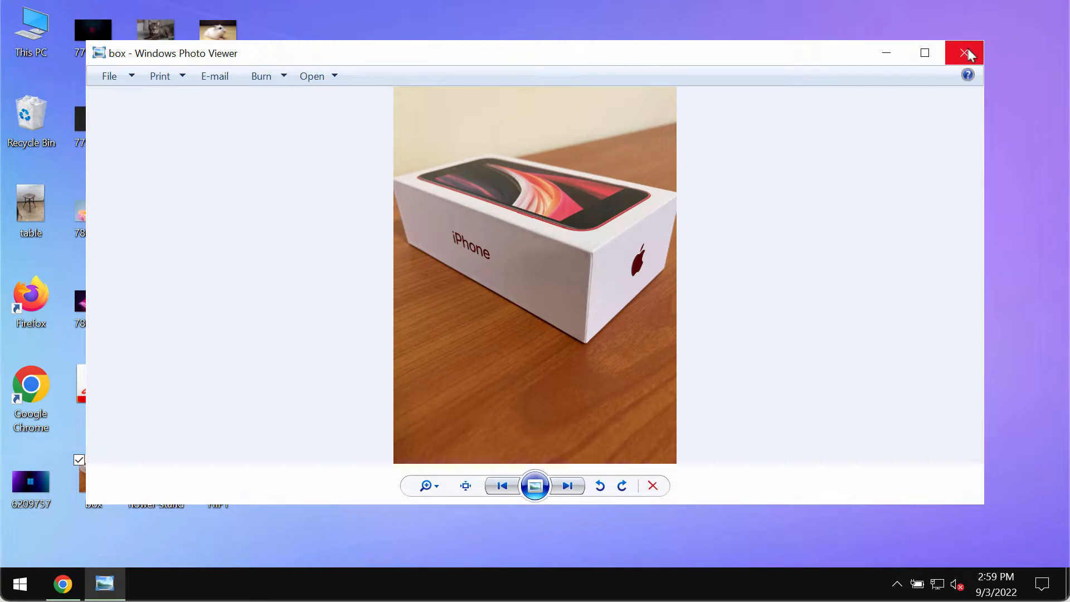
left_click(963, 53)
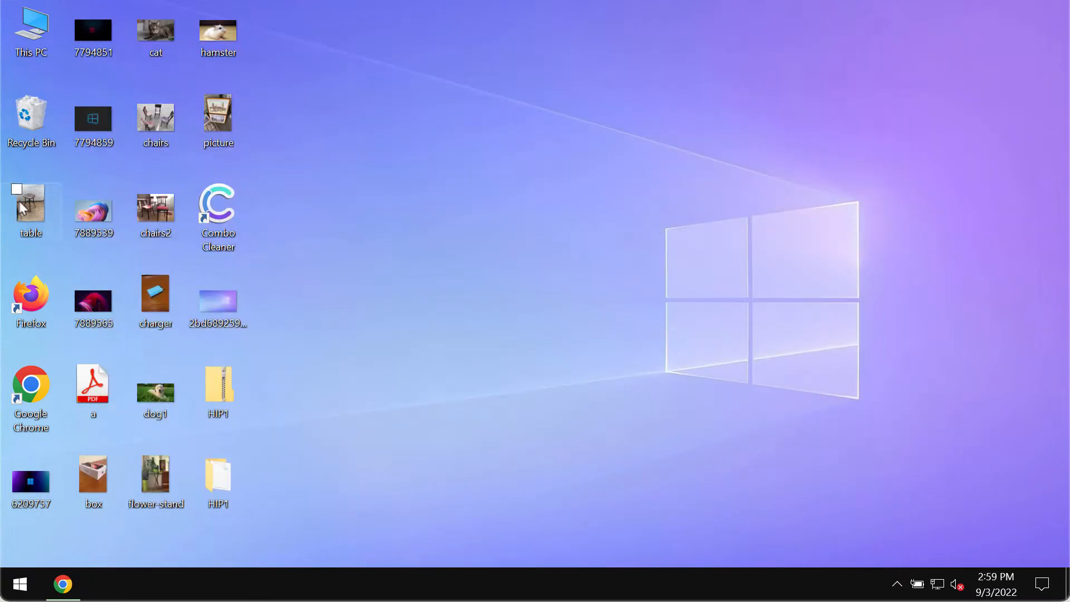
double_click(30, 207)
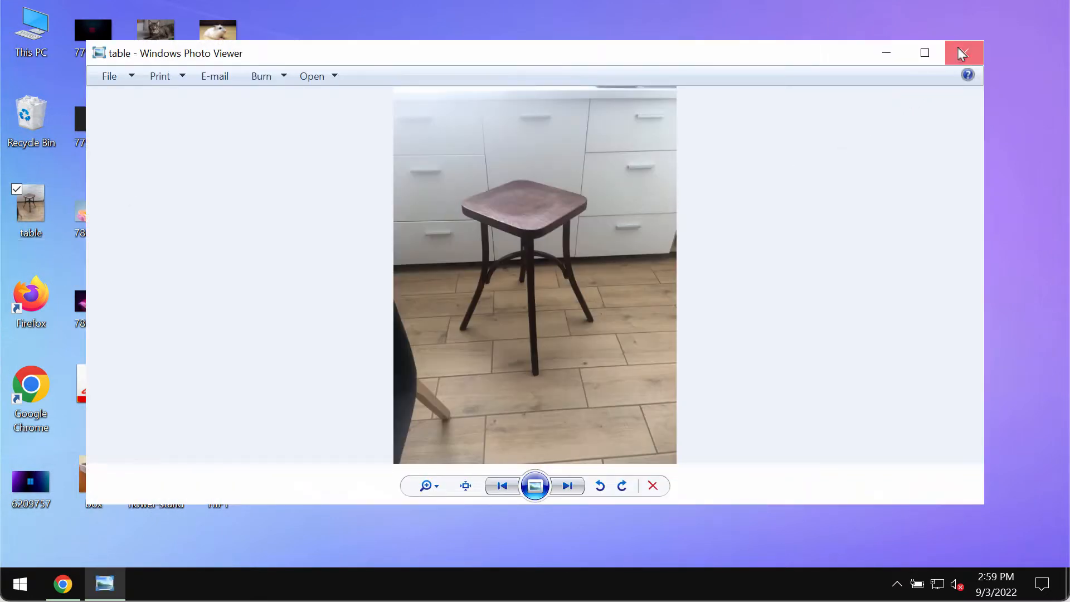
left_click(963, 52)
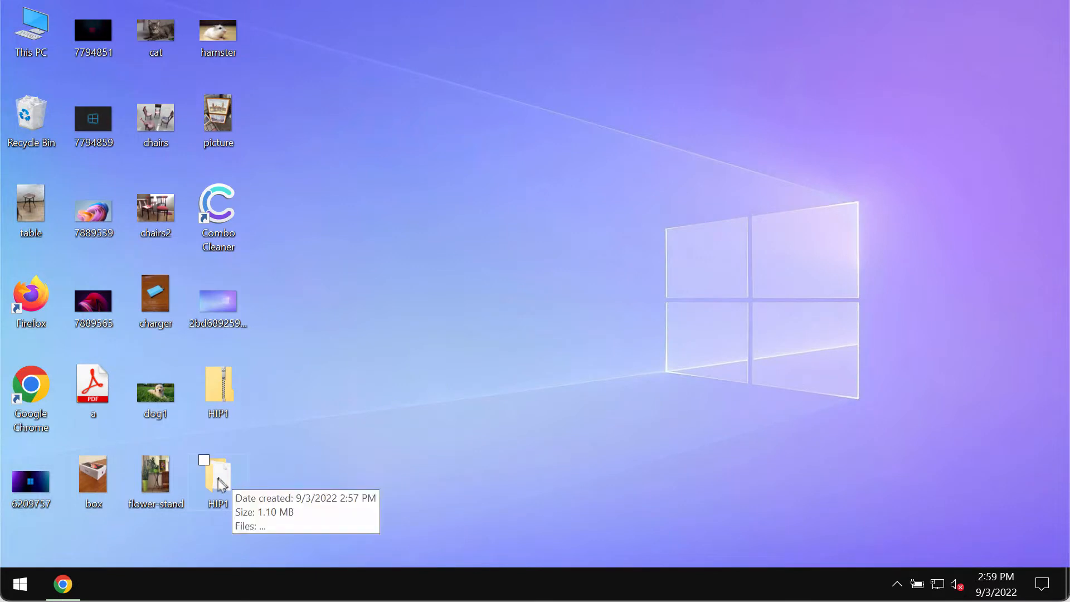
Launch the ransomware application from the HIP1 folder
double_click(218, 478)
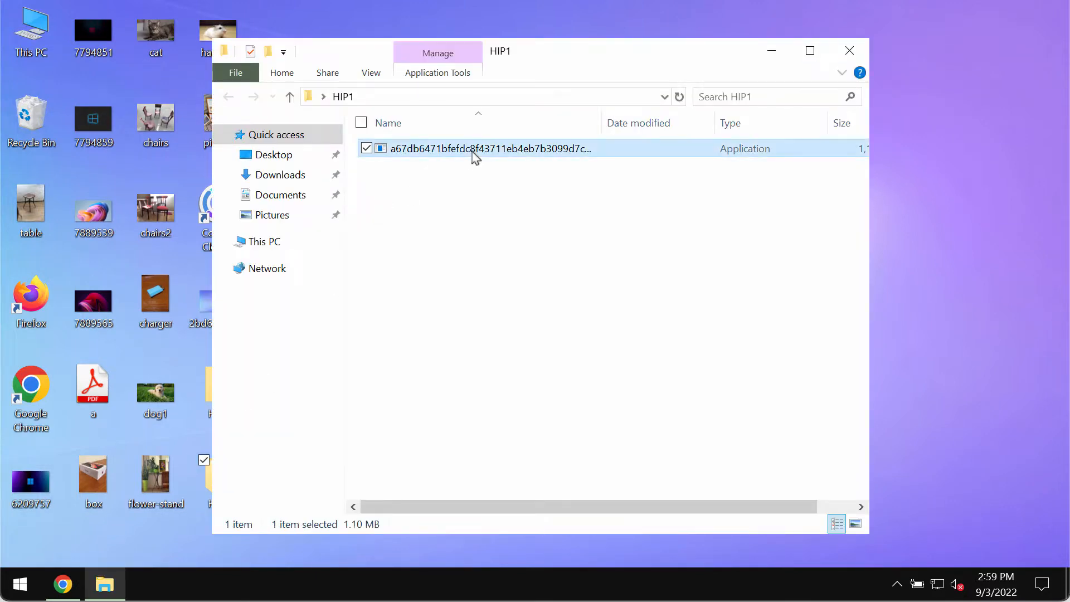
double_click(489, 148)
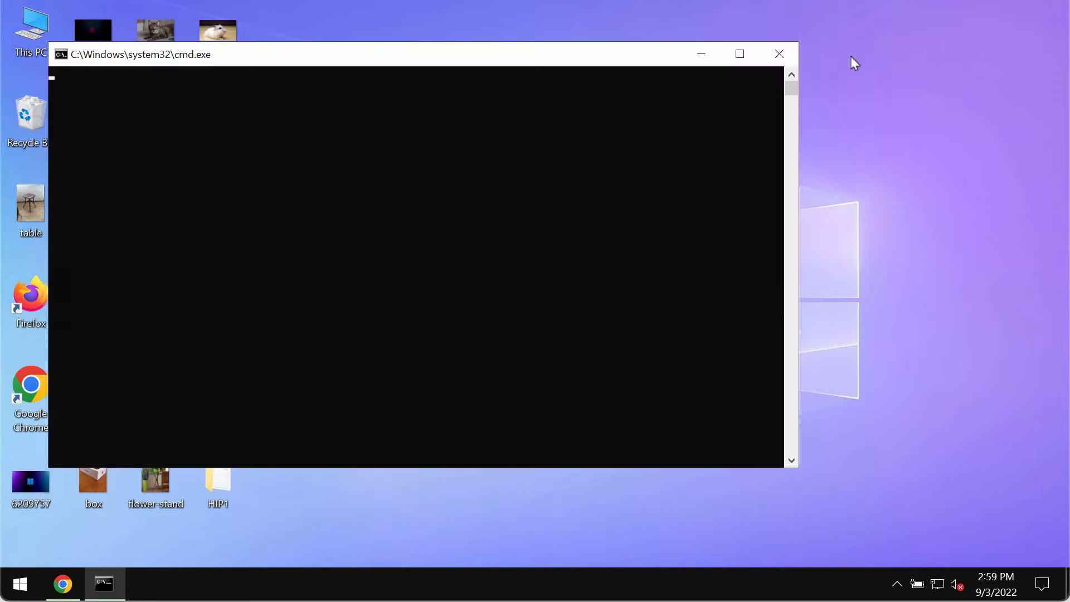
left_click(779, 54)
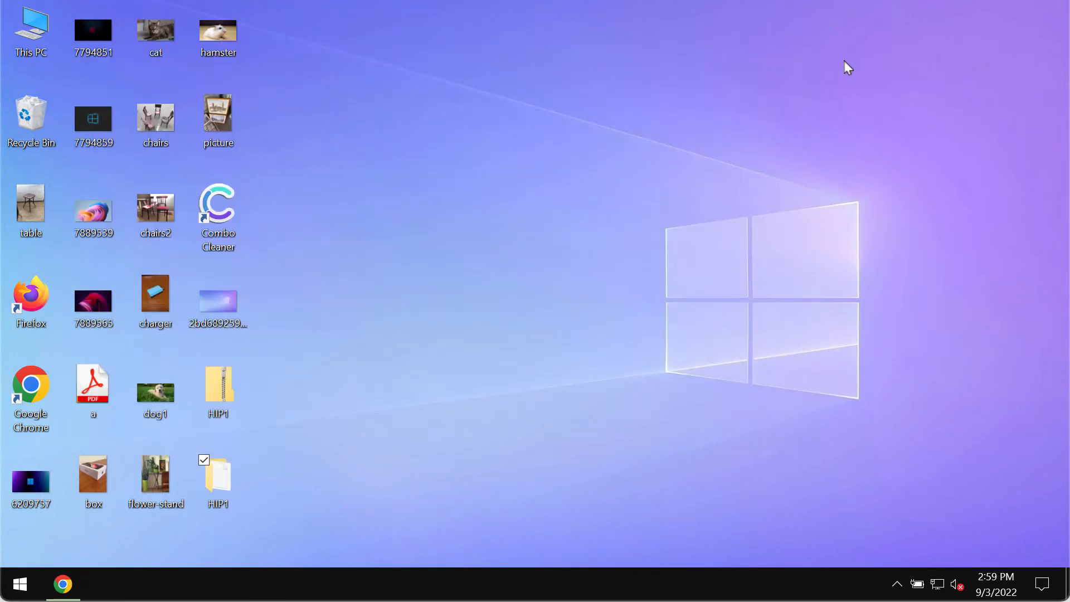
left_click(760, 237)
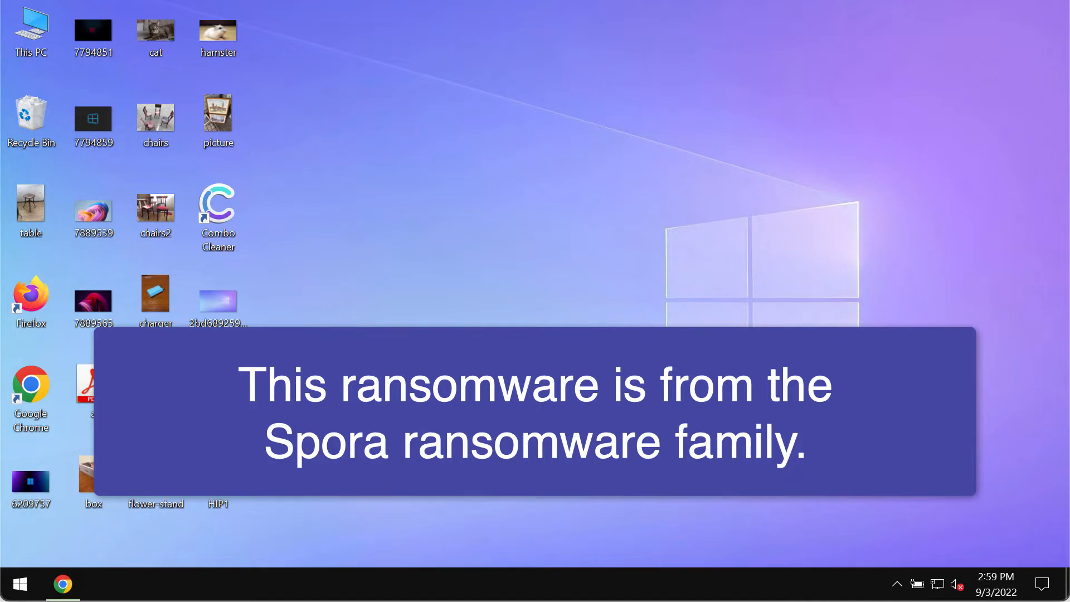
mouse_move(504, 314)
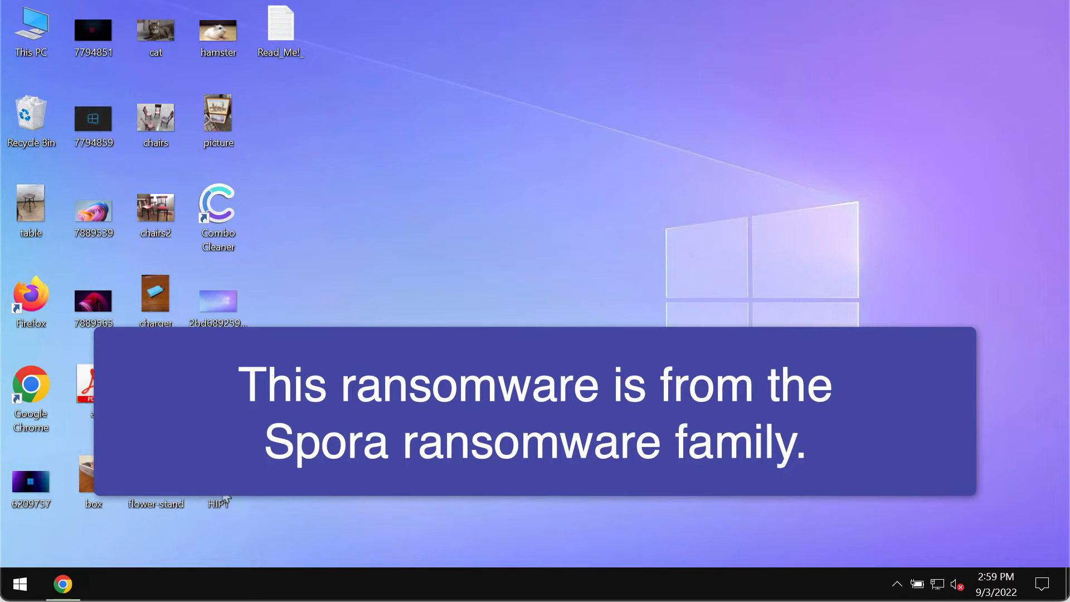
mouse_move(362, 175)
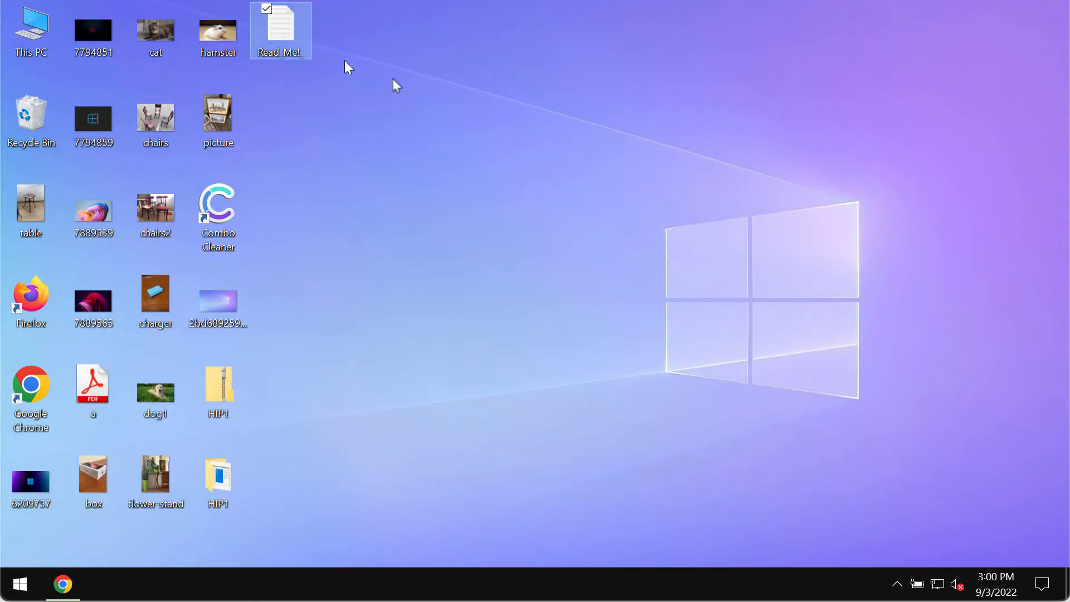
Open the Read_Me!_ ransom note in Notepad, read it, then minimize it
double_click(279, 24)
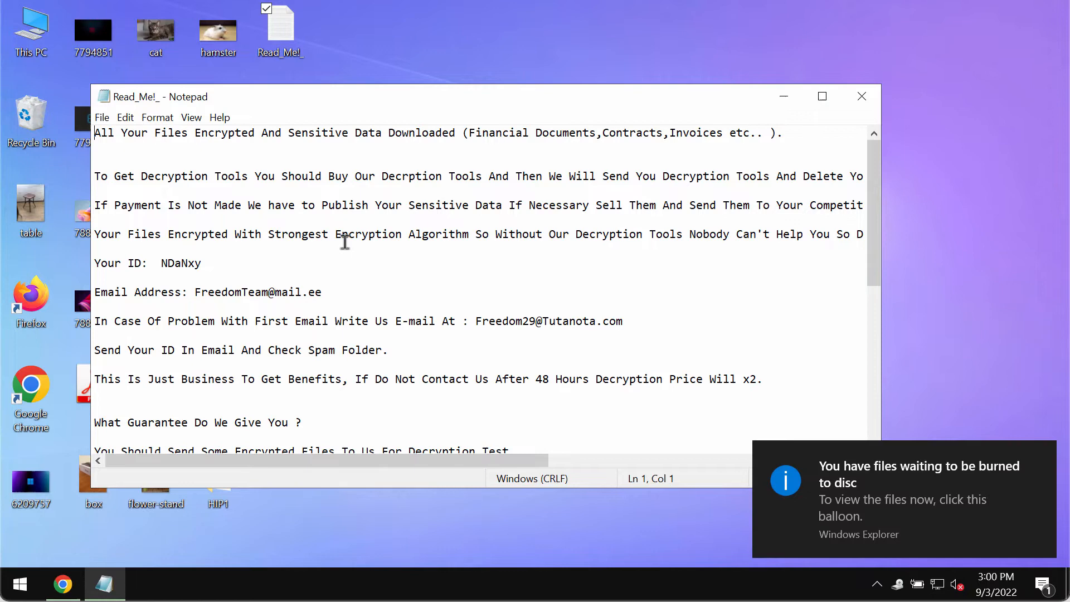
mouse_move(367, 213)
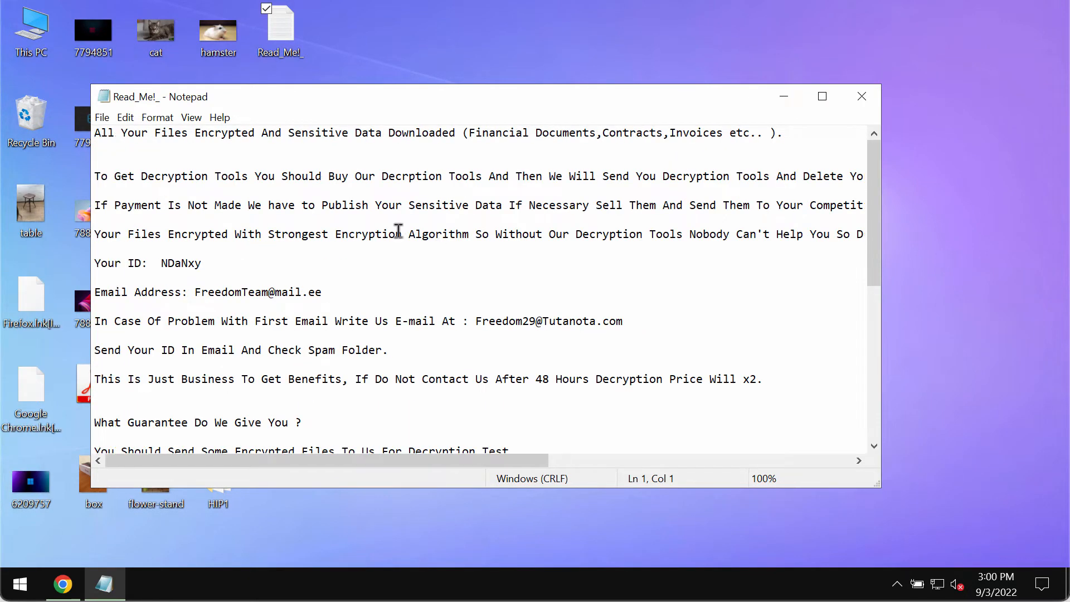
mouse_move(784, 97)
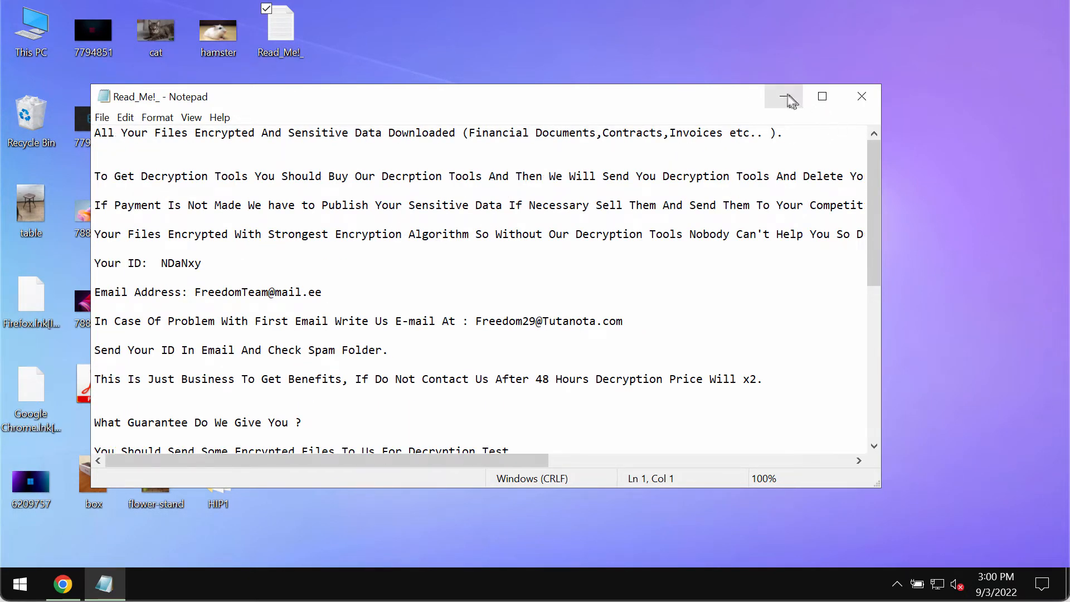
left_click(782, 96)
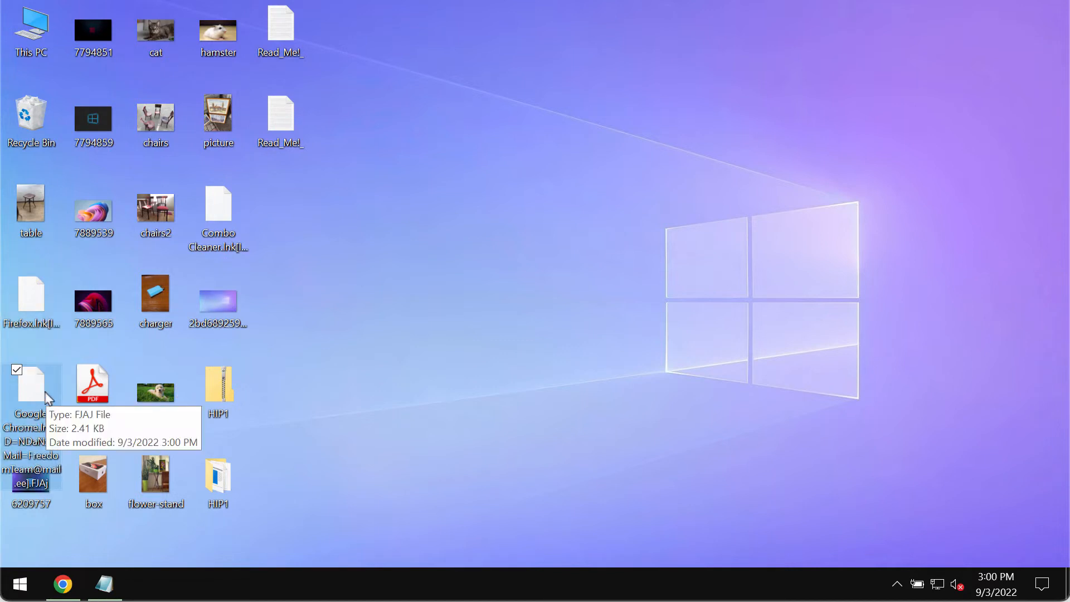
mouse_move(464, 239)
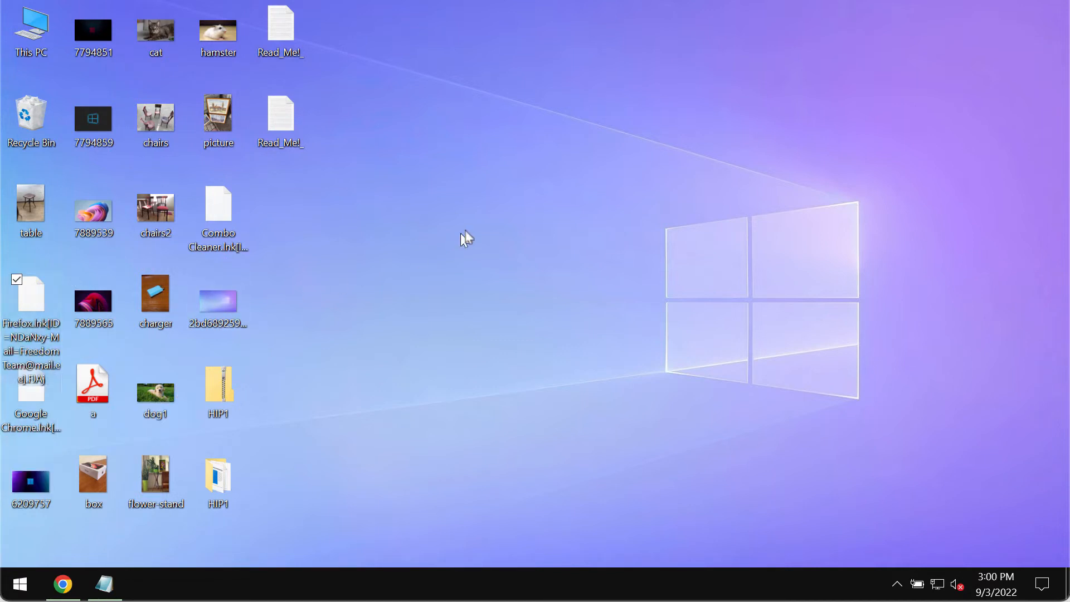
Reveal the encrypted Combo Cleaner shortcut's full name with victim ID and FJAJ extension
left_click(218, 205)
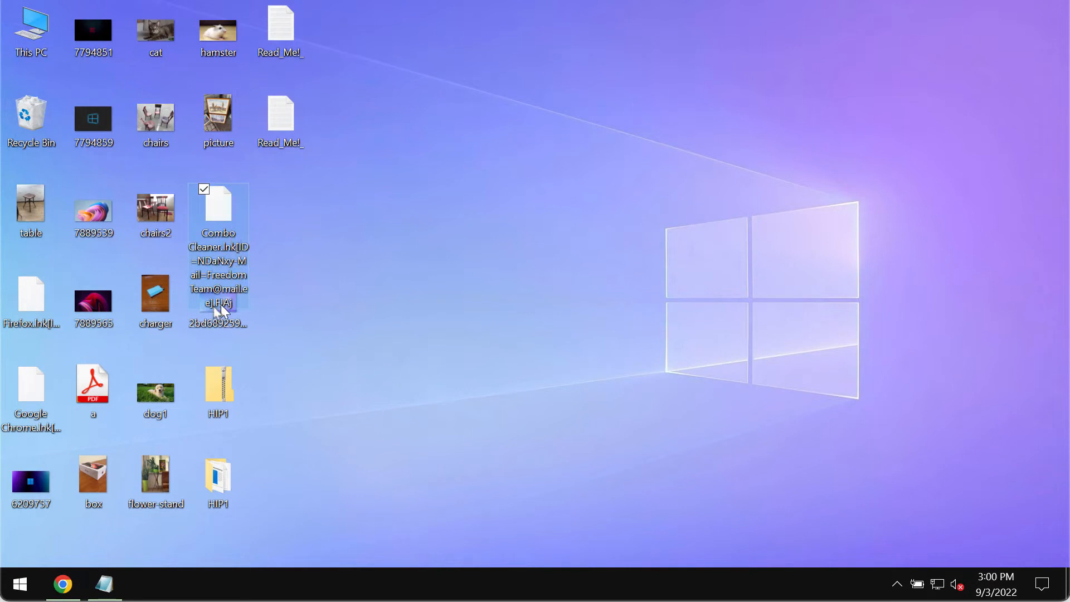
mouse_move(218, 286)
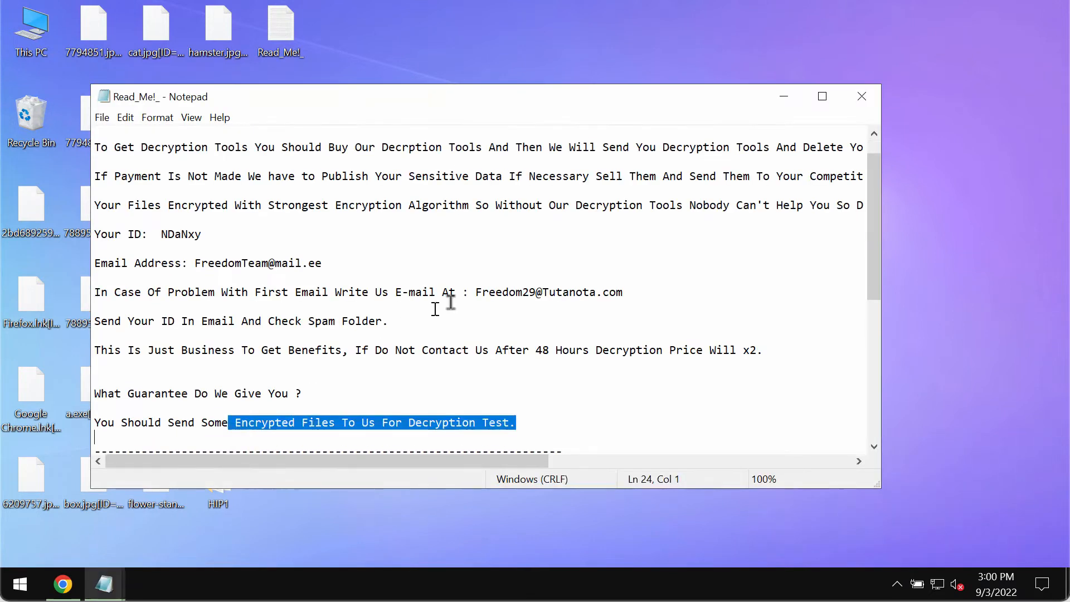
Try opening the encrypted hamster picture, dismiss the error, and reveal its encrypted name
key("Ctrl+Home")
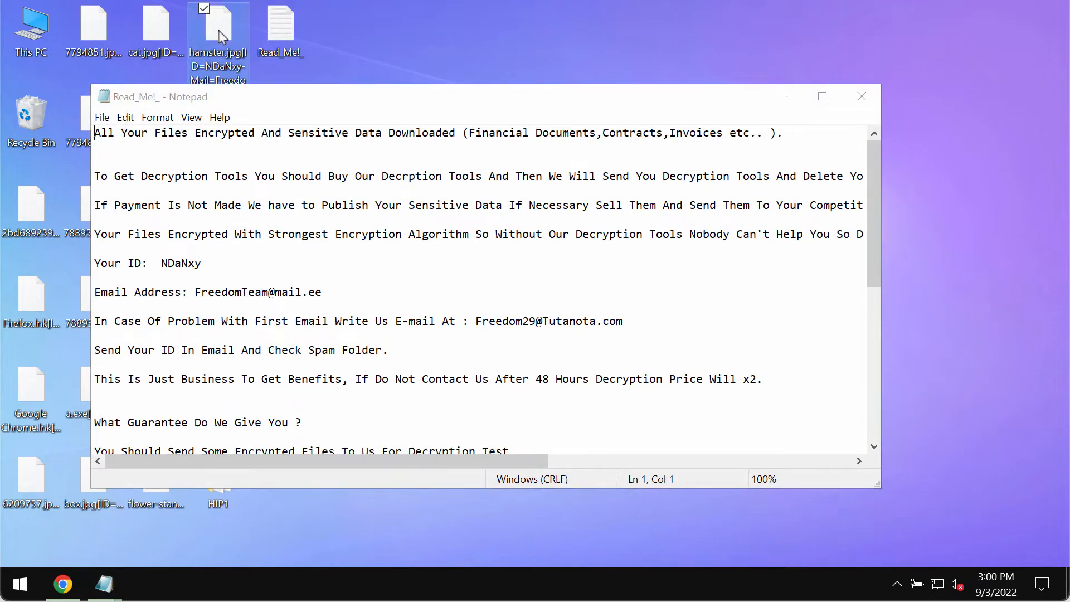
double_click(218, 31)
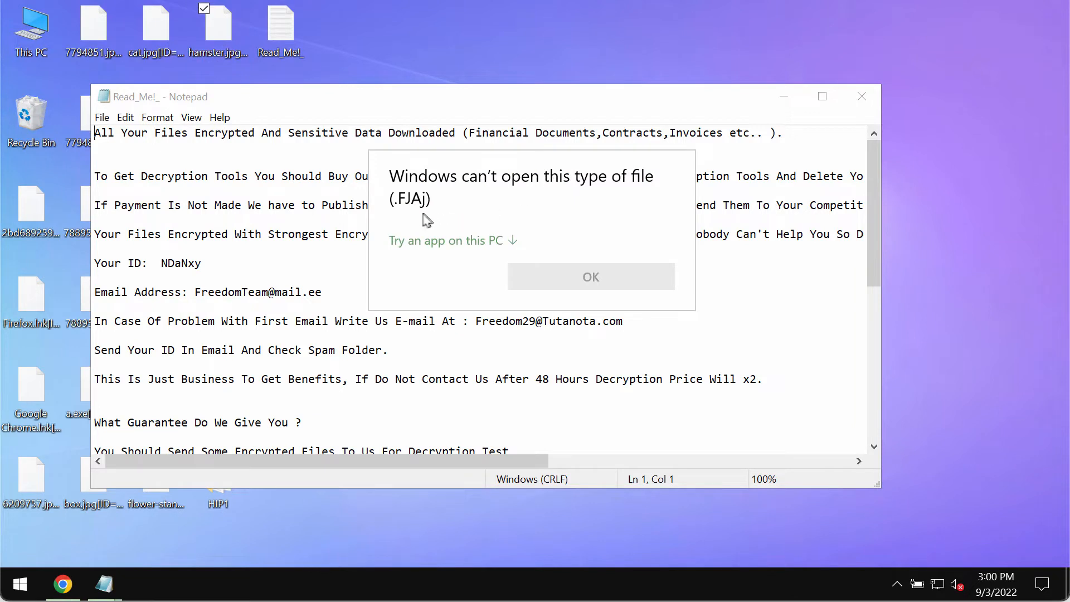
mouse_move(887, 153)
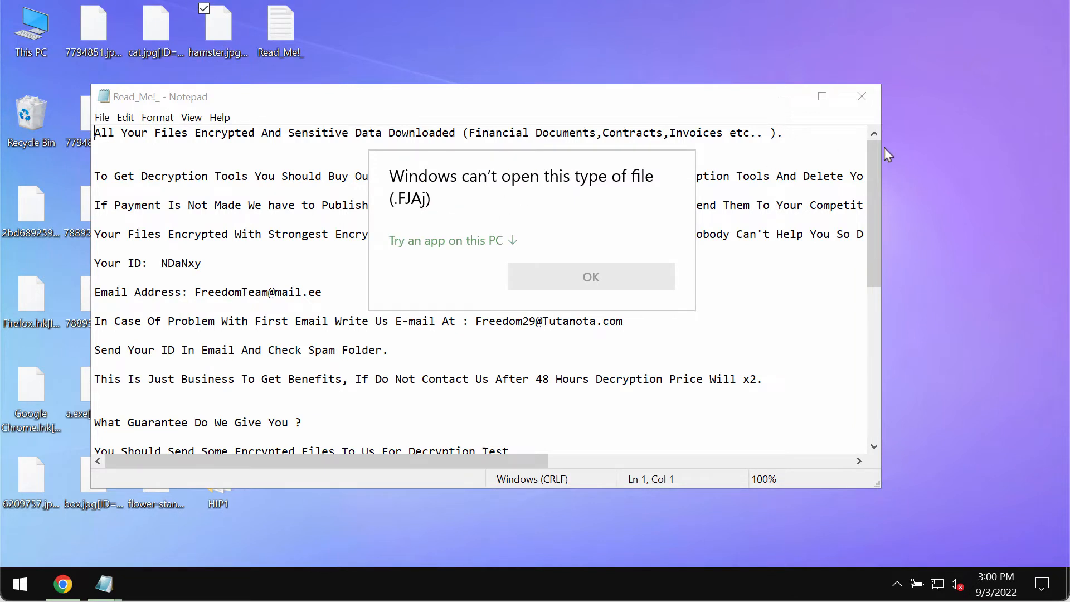
left_click(591, 276)
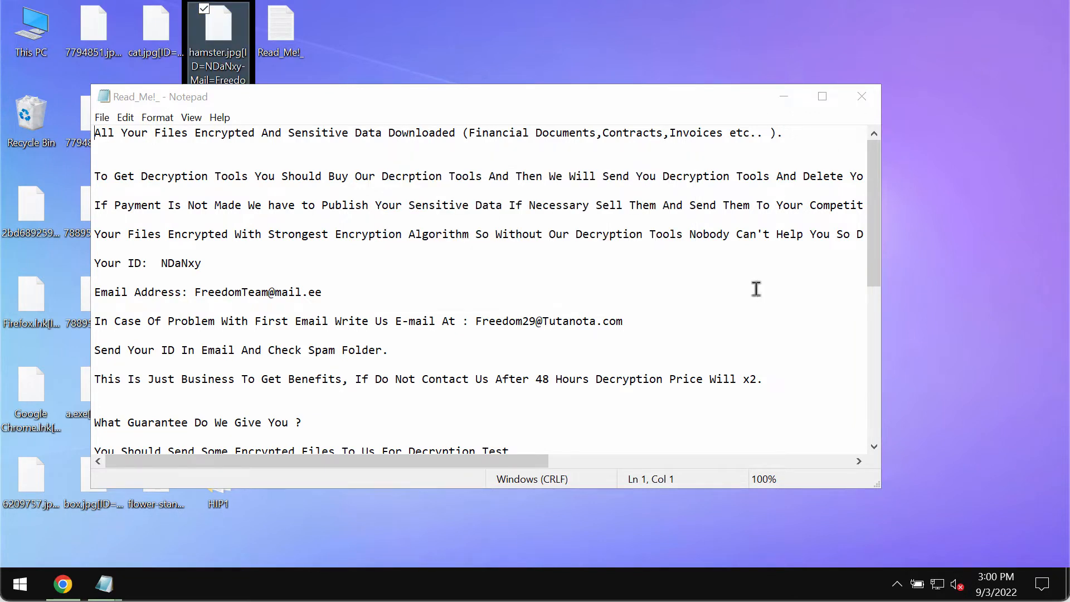
left_click(861, 97)
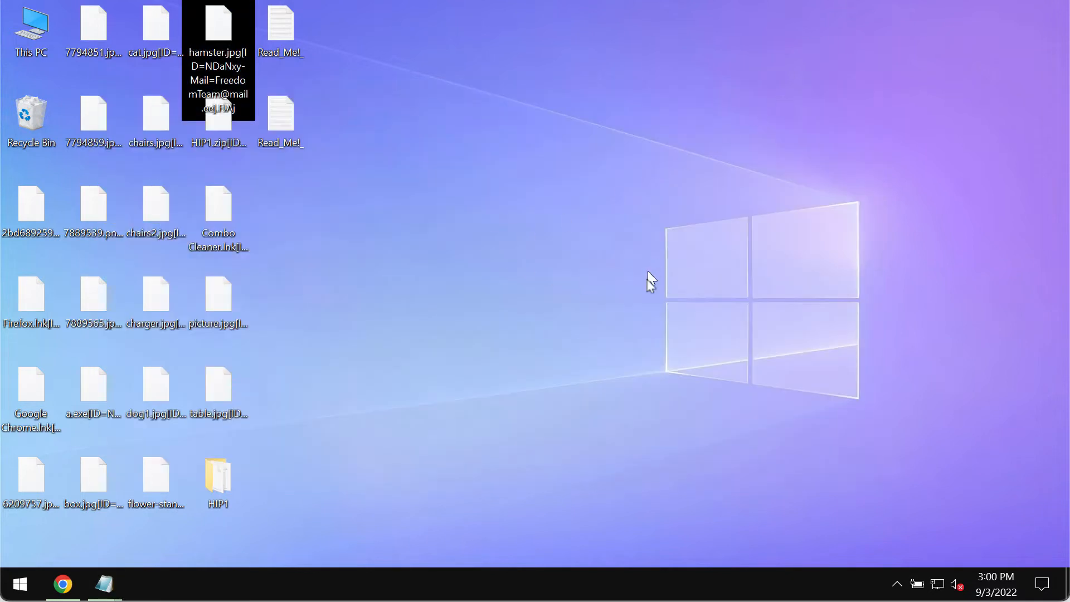
mouse_move(664, 299)
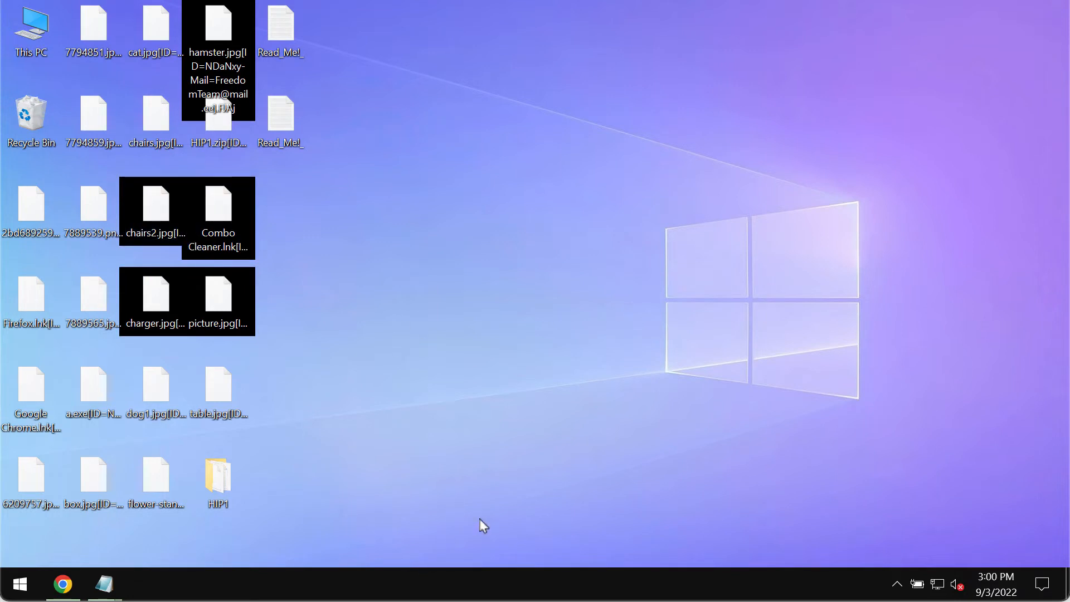
mouse_move(565, 550)
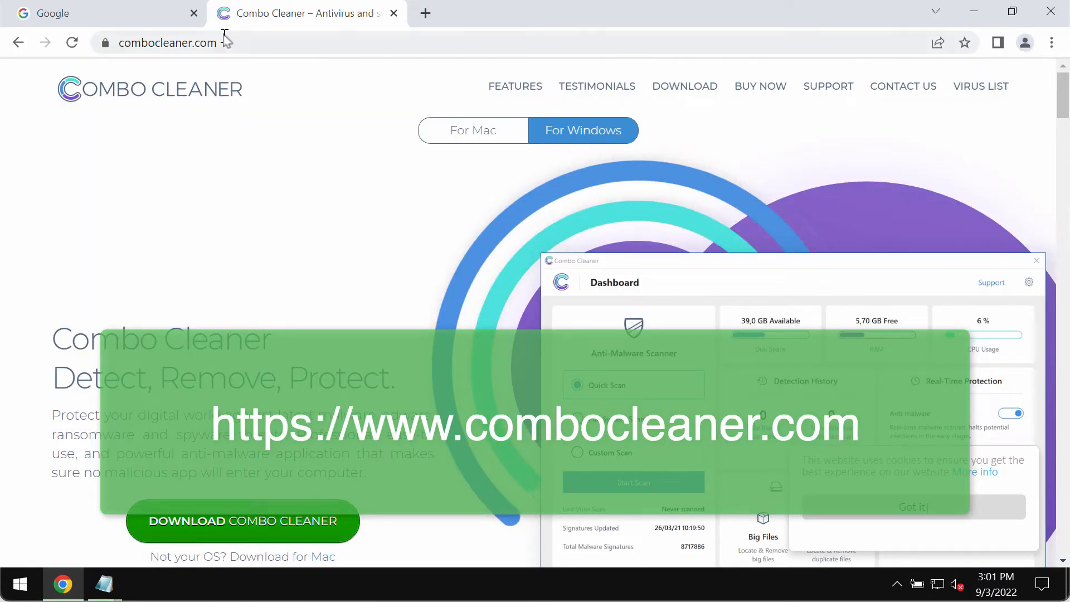
Open a new Chrome tab to reach combocleaner.com
left_click(194, 13)
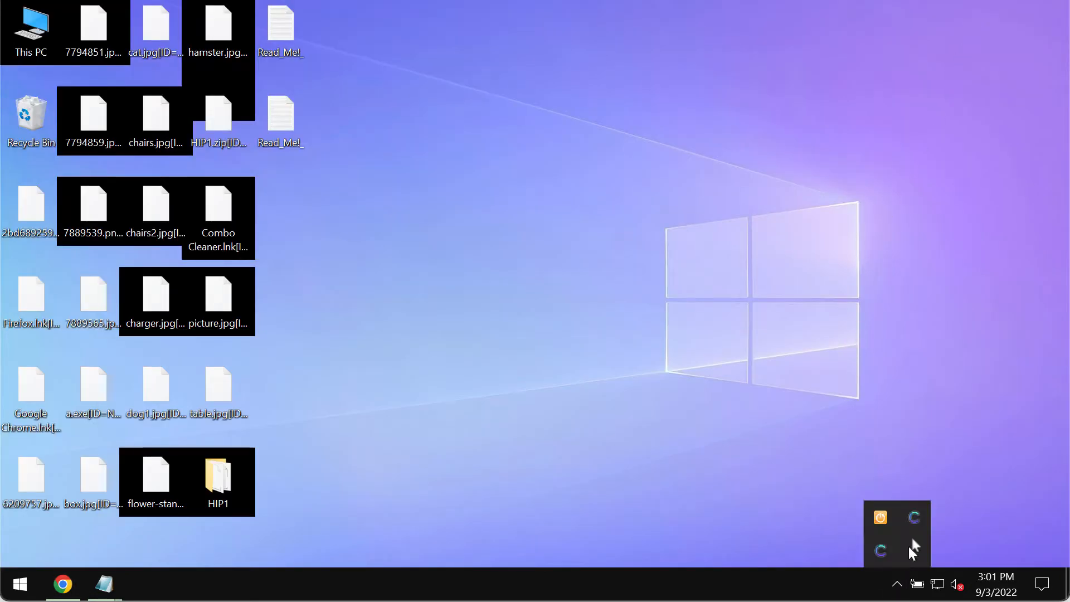
Open the Combo Cleaner dashboard from the tray and start a Quick Scan
left_click(914, 550)
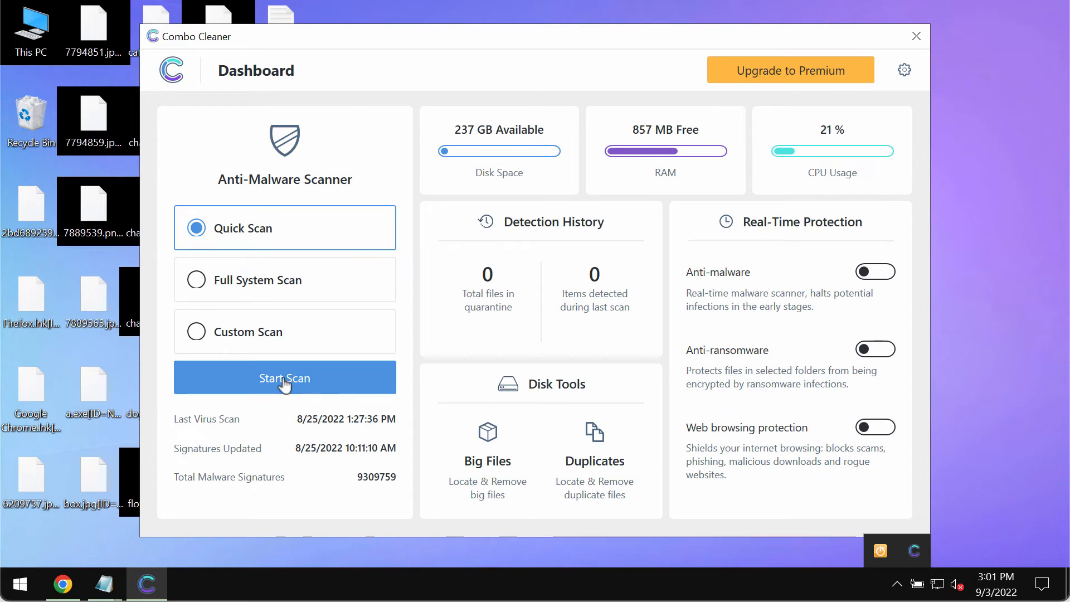
left_click(285, 378)
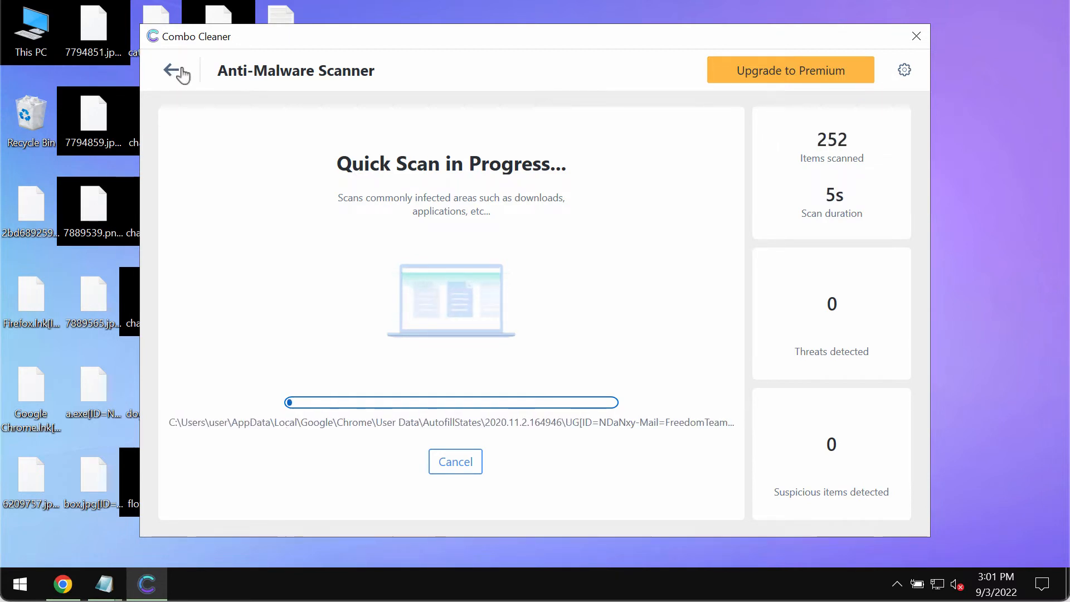
Go back to the dashboard, return to the running scan, then open Combo Cleaner Settings
left_click(176, 70)
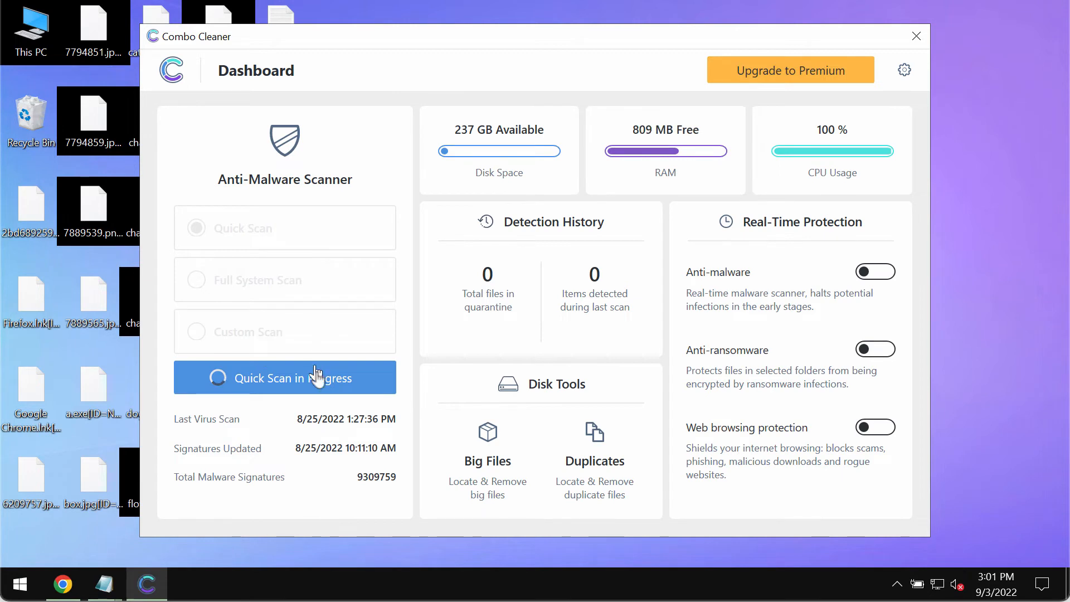
mouse_move(328, 386)
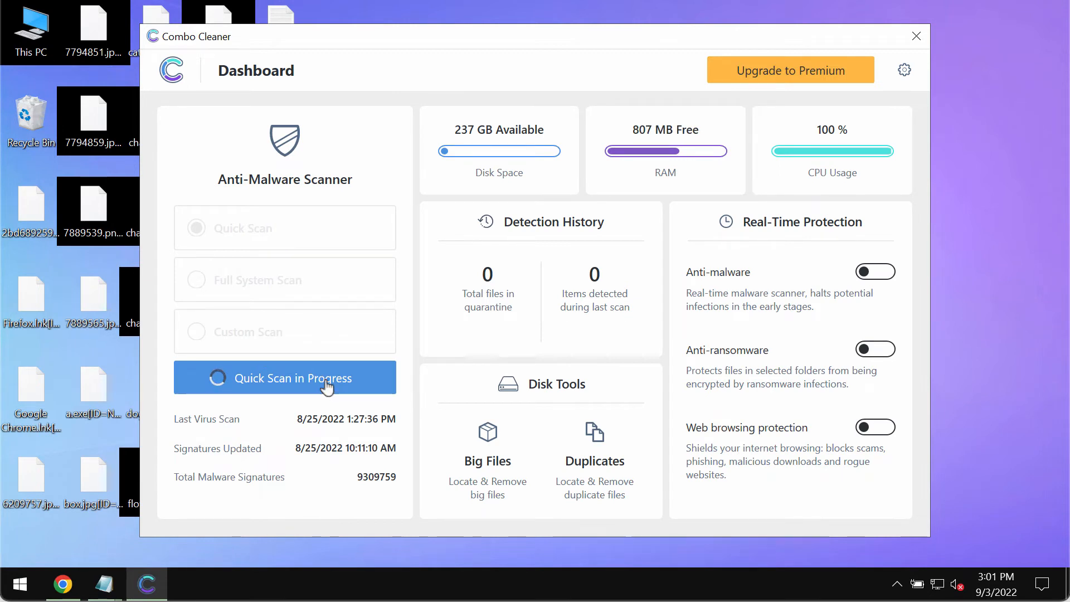
left_click(284, 377)
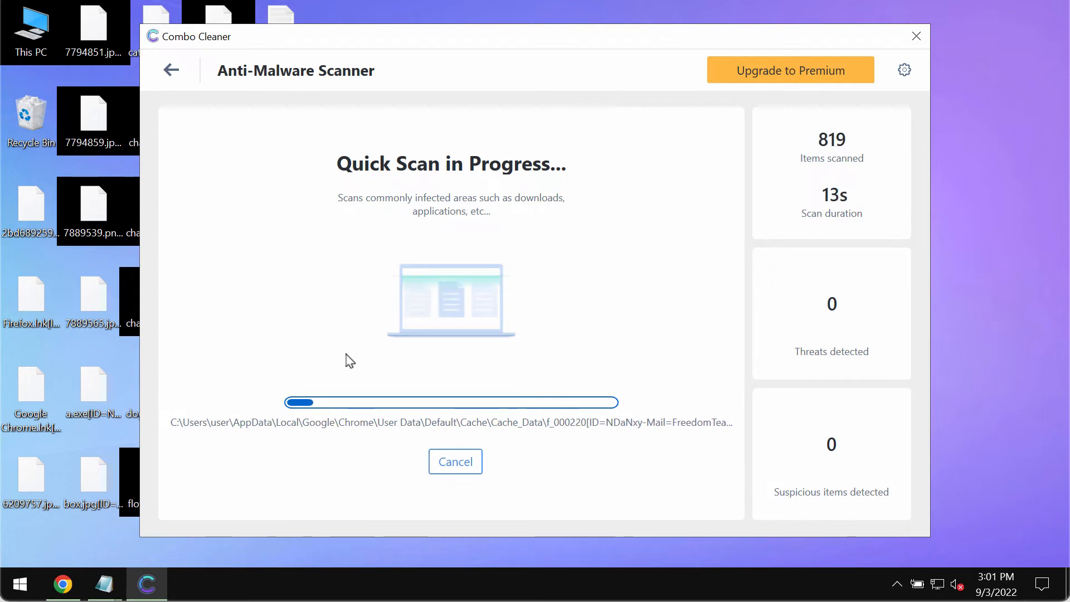
mouse_move(739, 53)
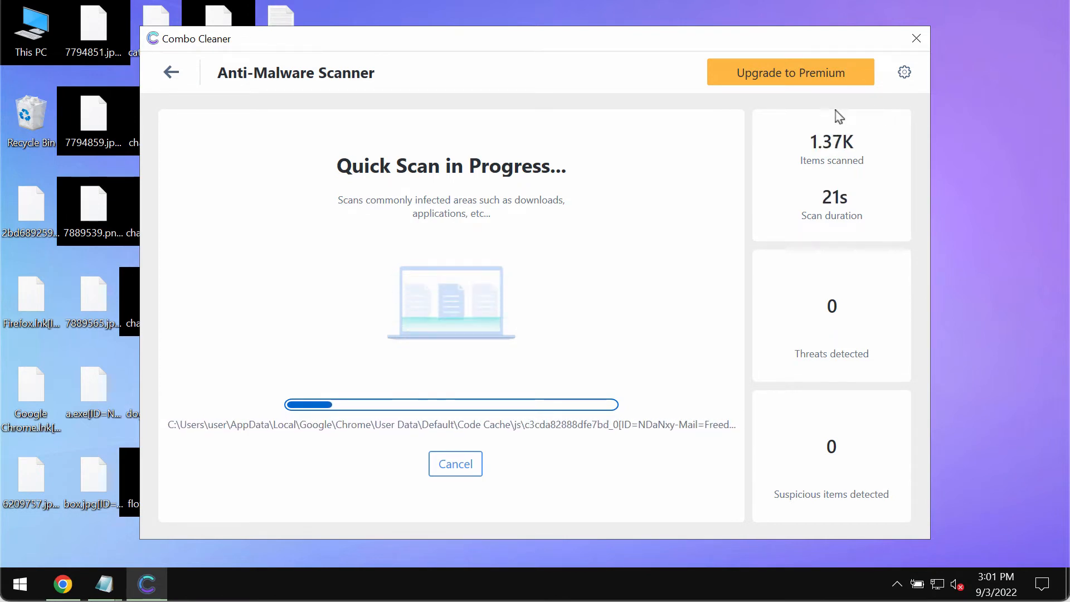
left_click(903, 72)
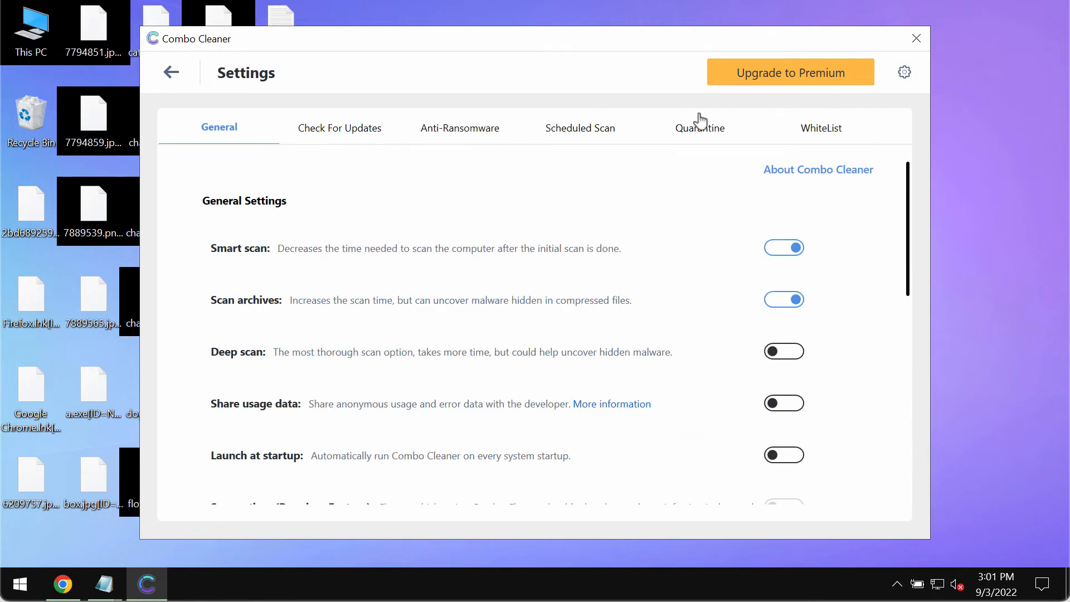
Check the empty Anti-Ransomware settings, then return to the scan progress at 3.61K items
left_click(459, 128)
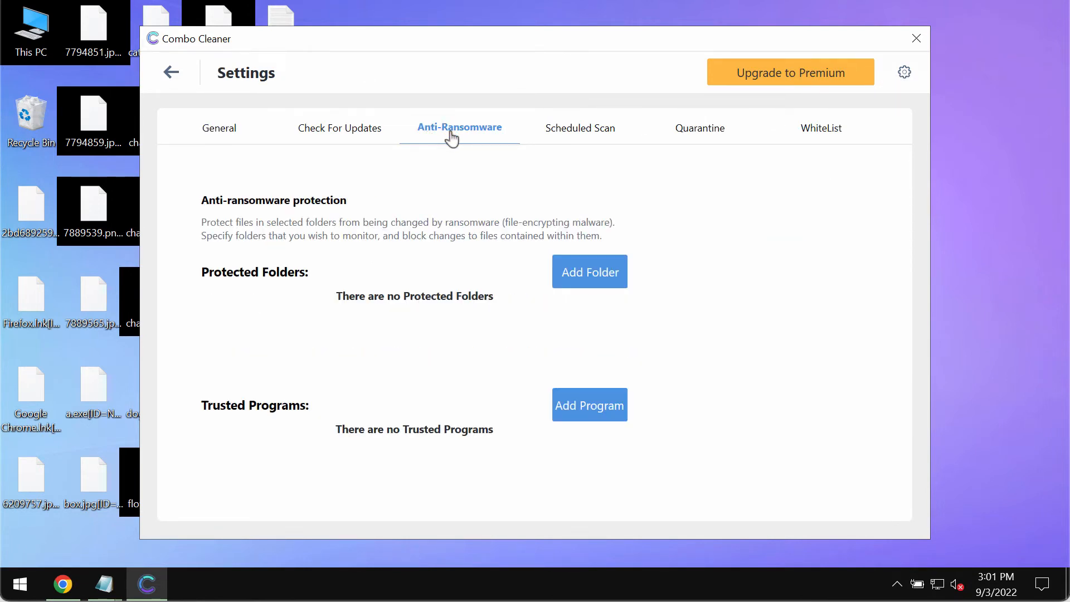
mouse_move(619, 283)
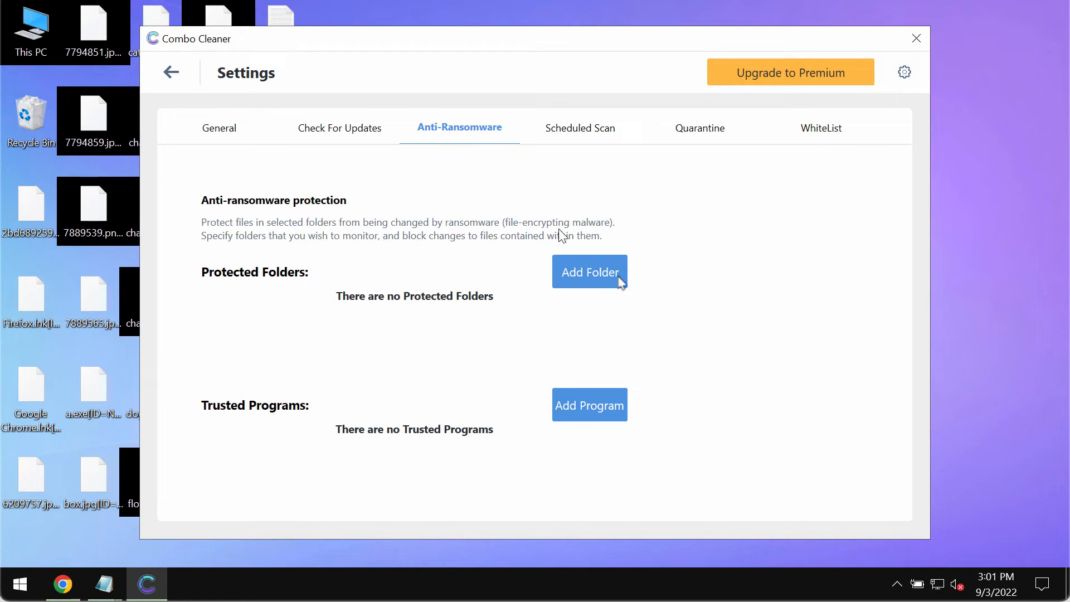
left_click(171, 72)
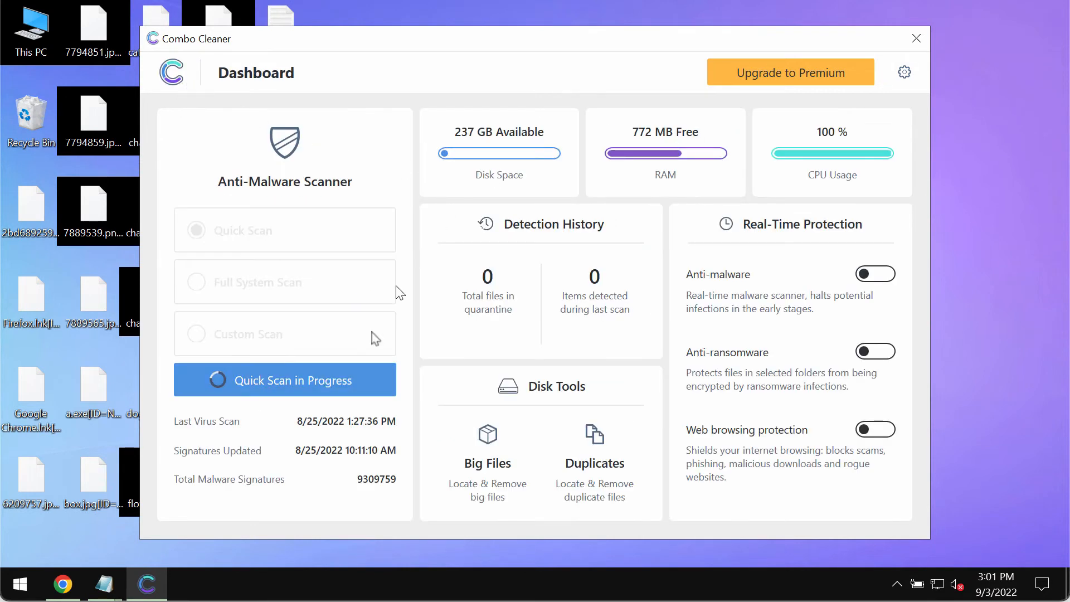
left_click(285, 380)
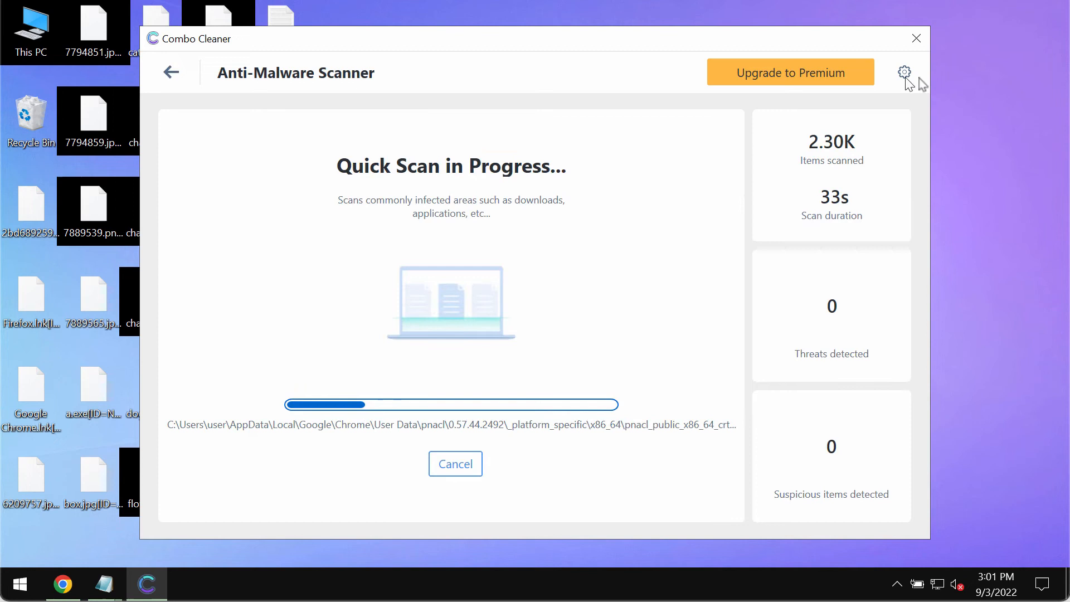
left_click(904, 73)
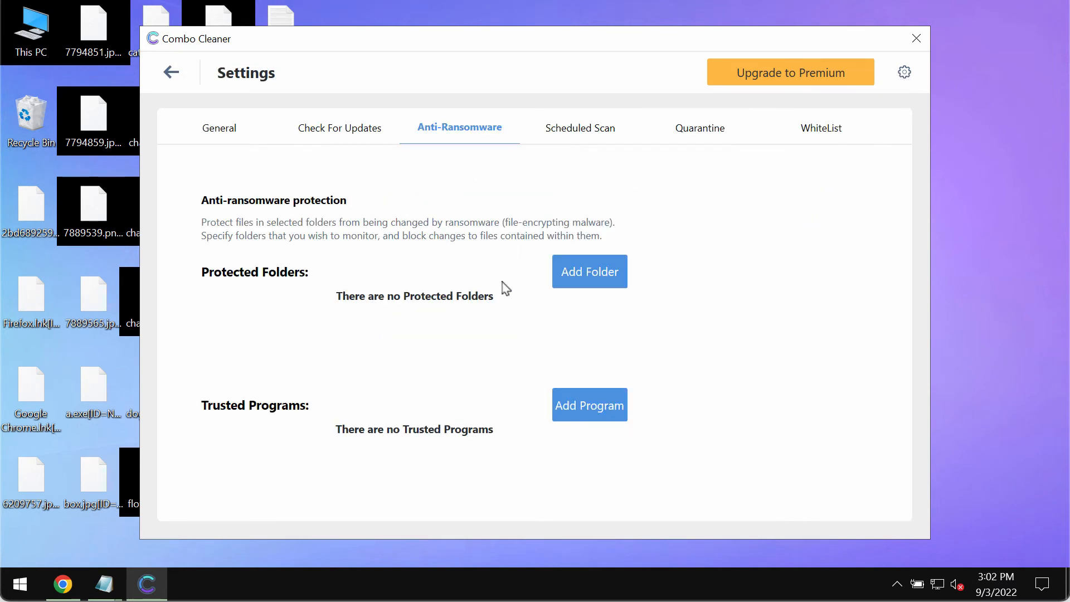
mouse_move(282, 146)
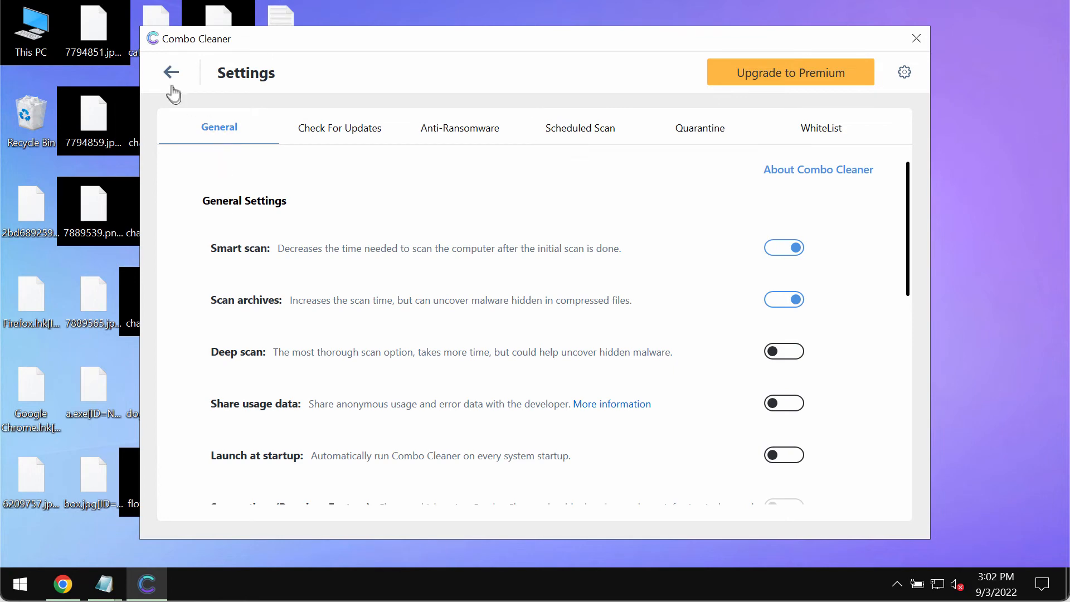
left_click(171, 73)
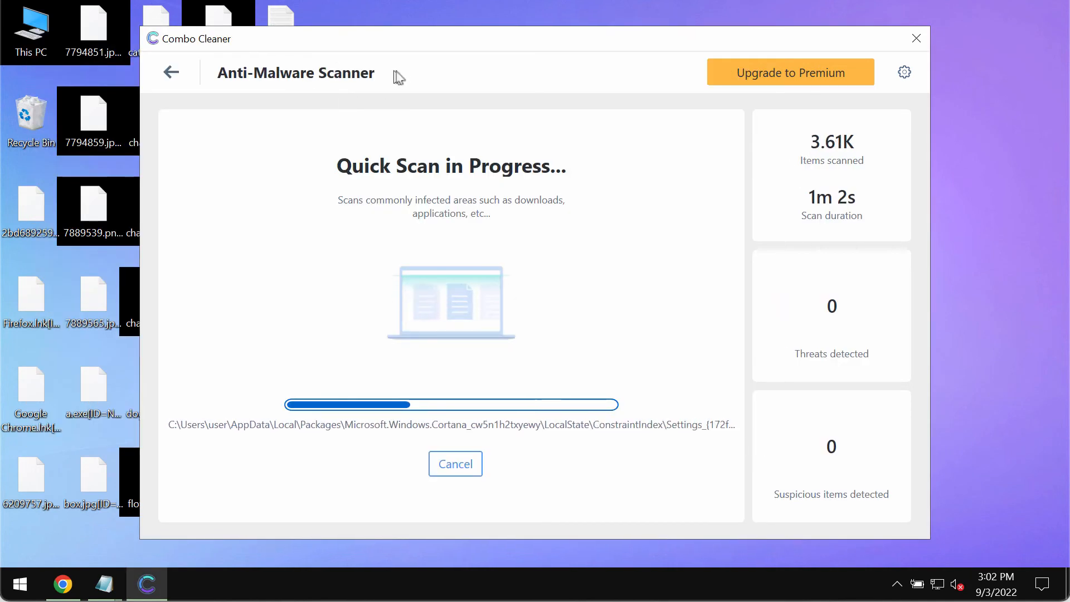
mouse_move(693, 116)
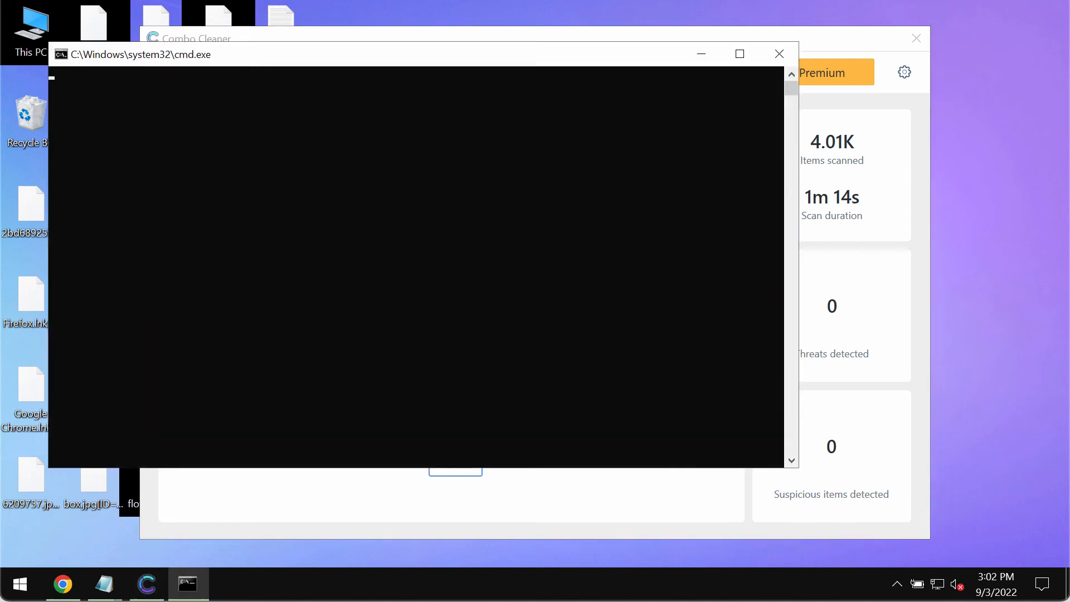
Watch the Quick Scan finish at 4.25K files with 2 Spora ransomware threats
left_click(778, 53)
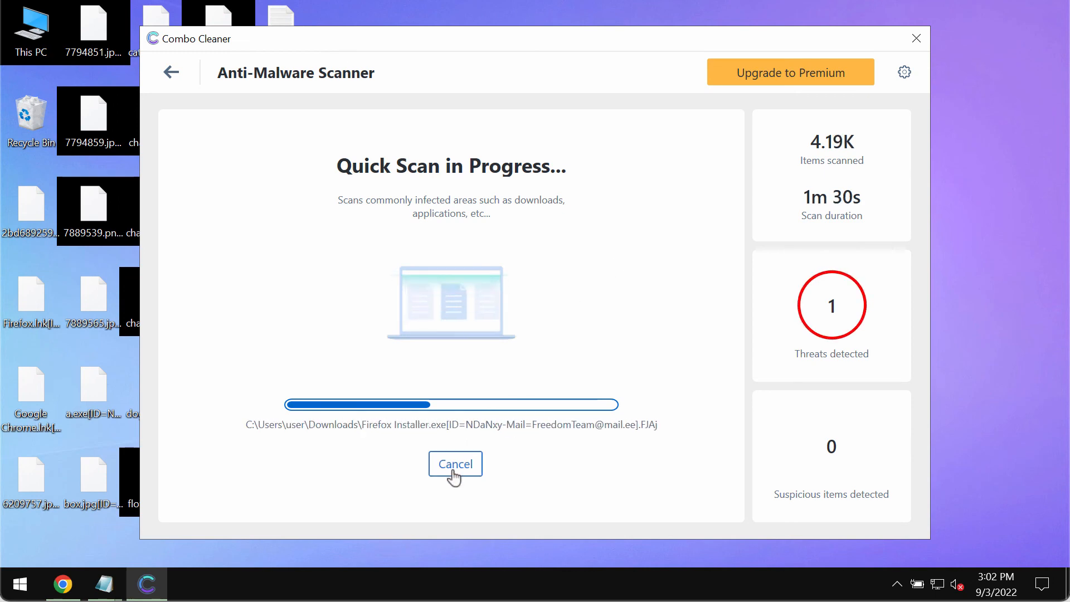
left_click(455, 464)
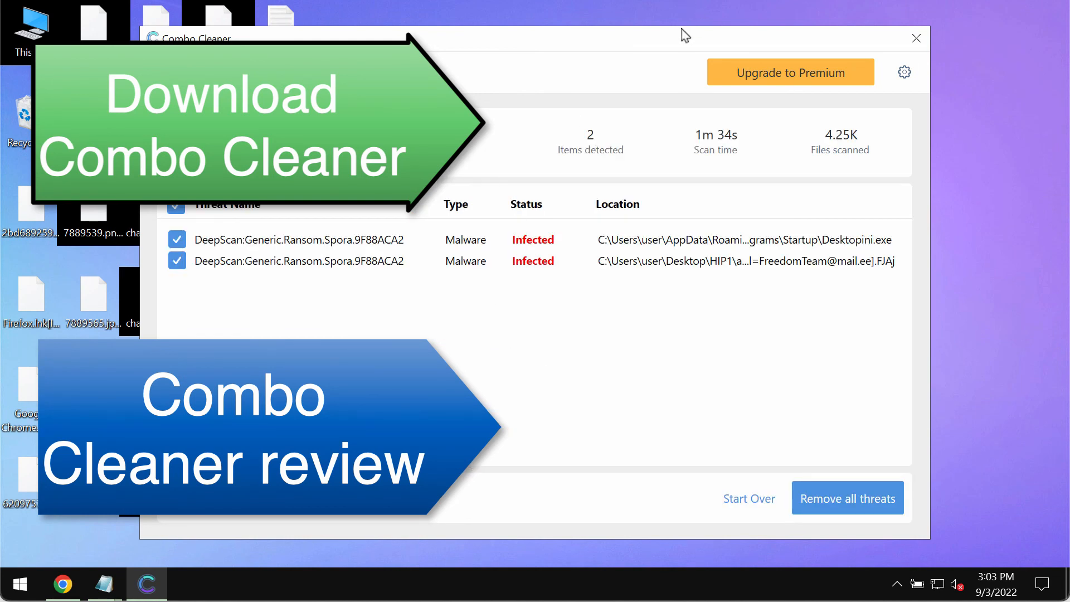
mouse_move(849, 34)
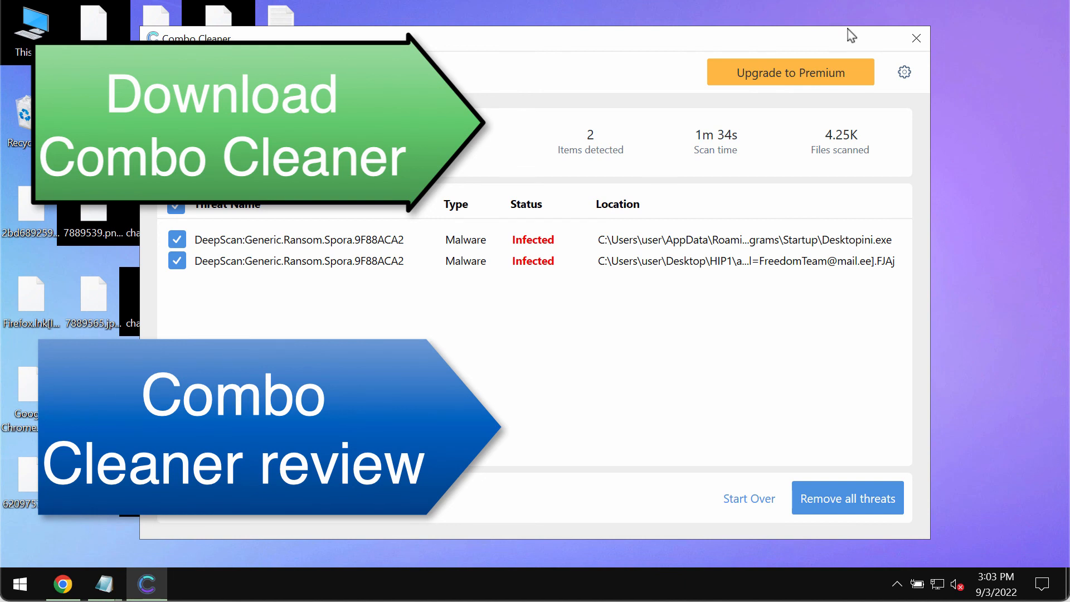
mouse_move(670, 293)
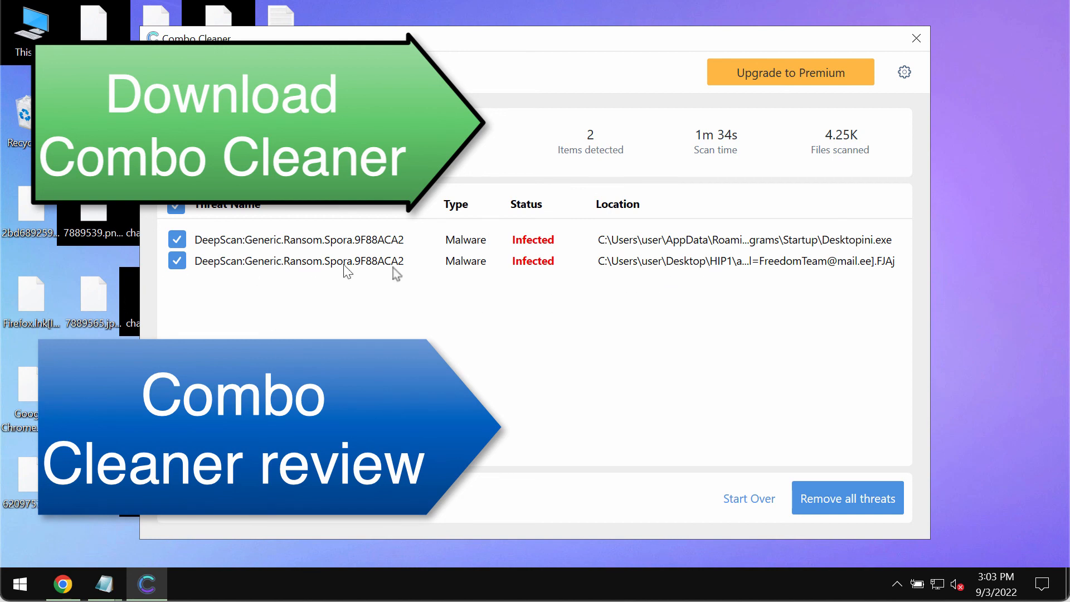
mouse_move(356, 287)
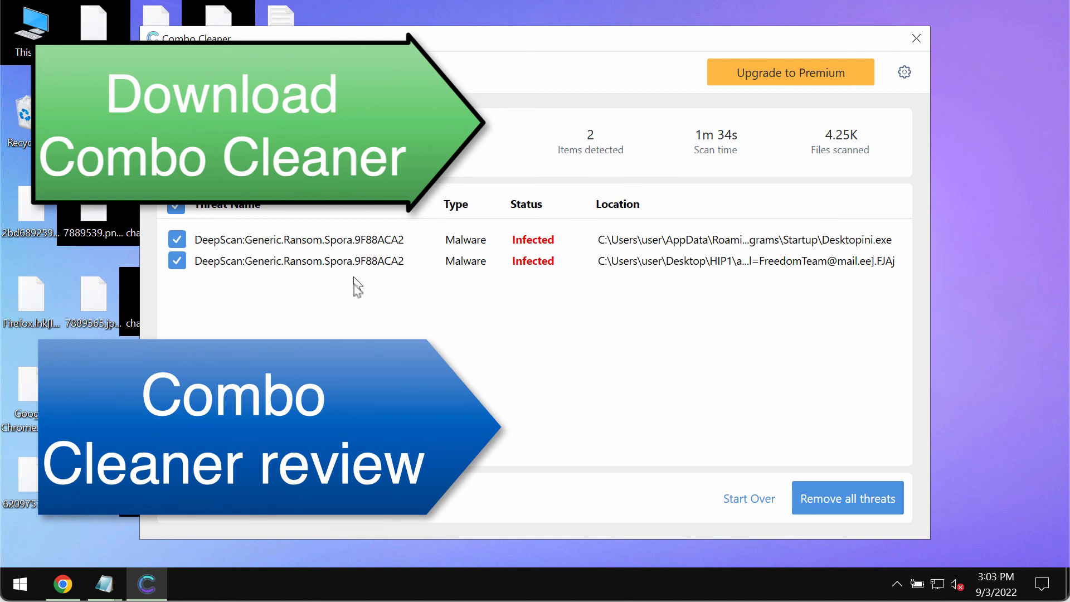
mouse_move(321, 253)
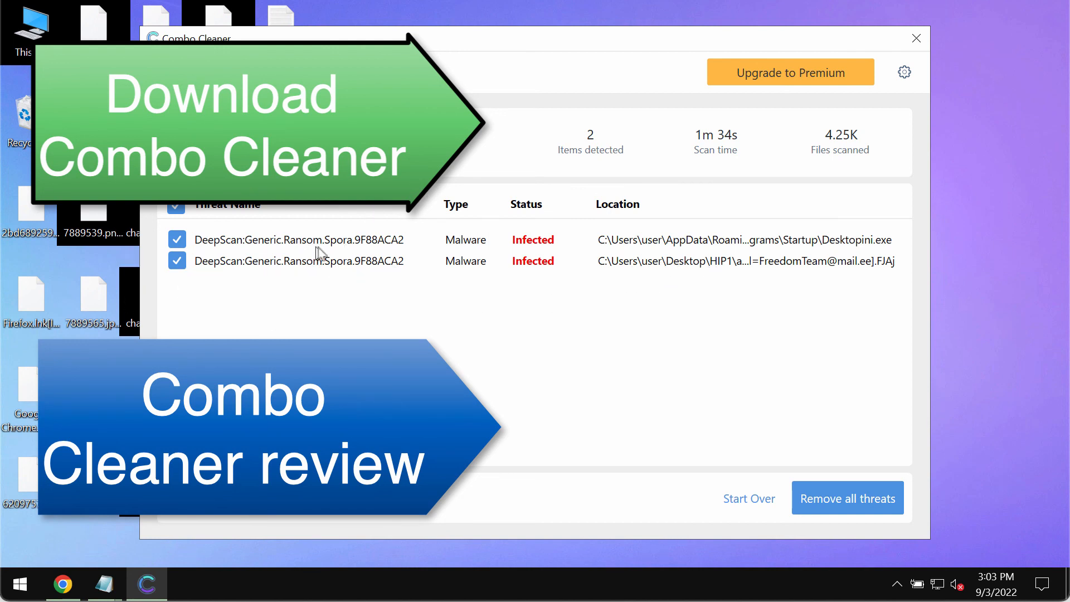
mouse_move(320, 254)
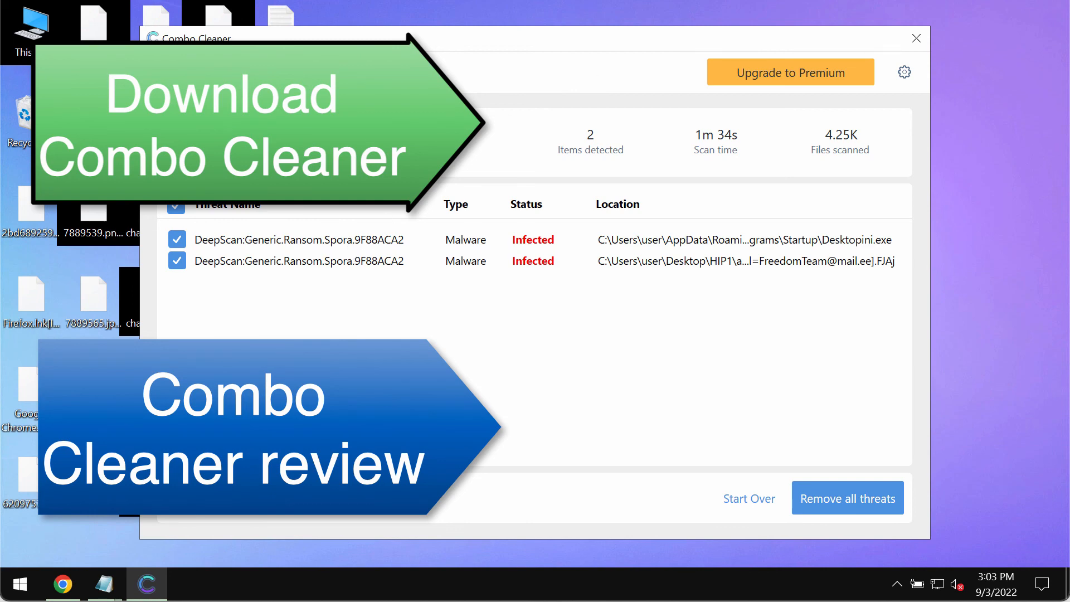